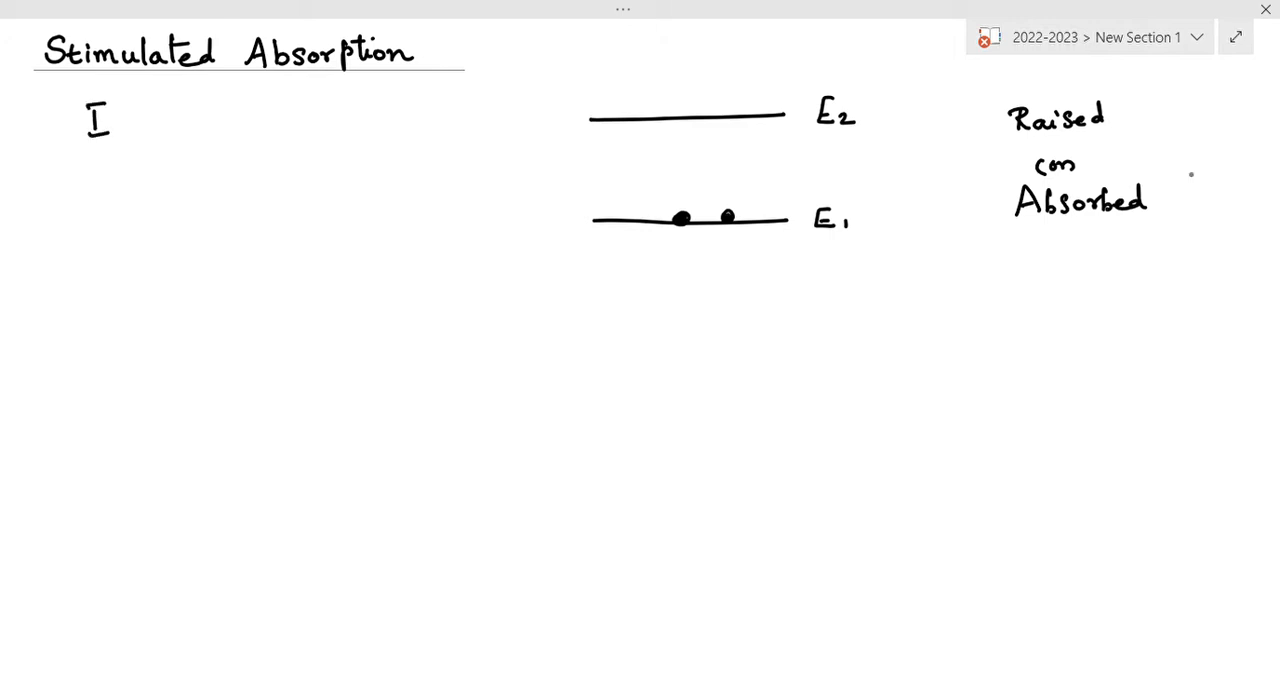
Step: Handwrite 'Induced' beneath the title, with a small 'or' above and a ditto mark
text(Induced)
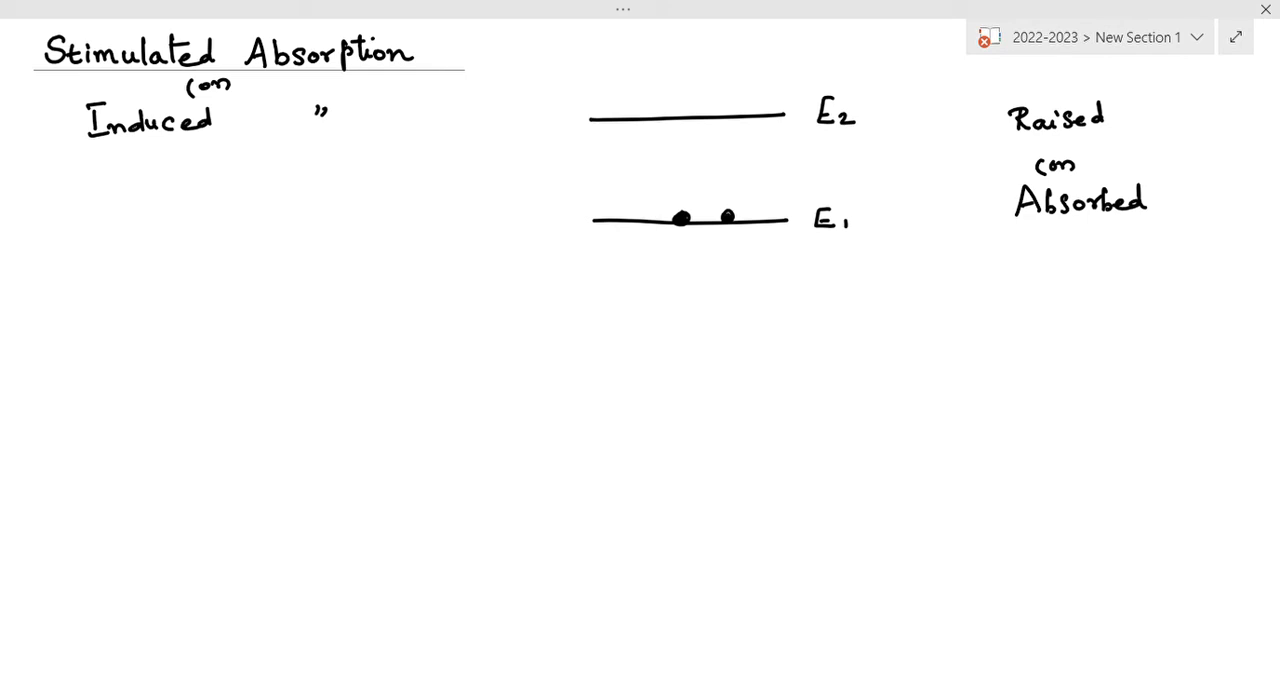
Step: Draw an arrow from E1 up to a circled atom on E2, plus an incoming wavy photon arrow
drag(686, 215, 686, 125)
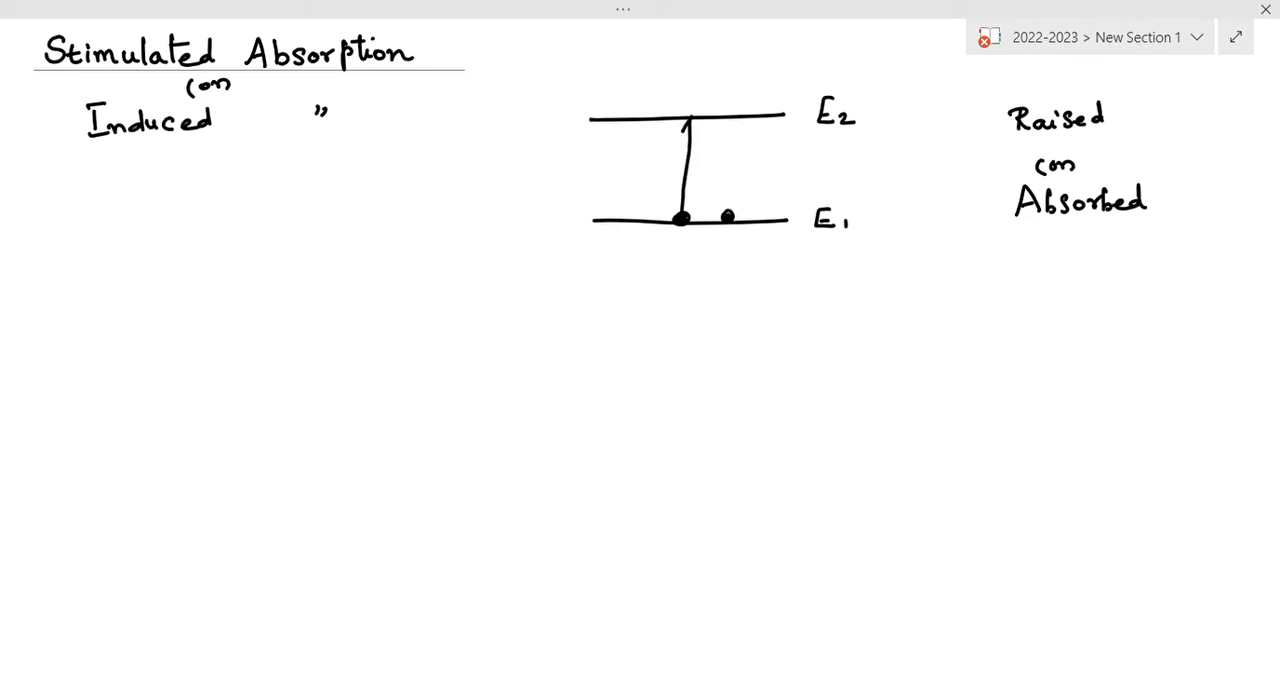
drag(685, 118, 700, 100)
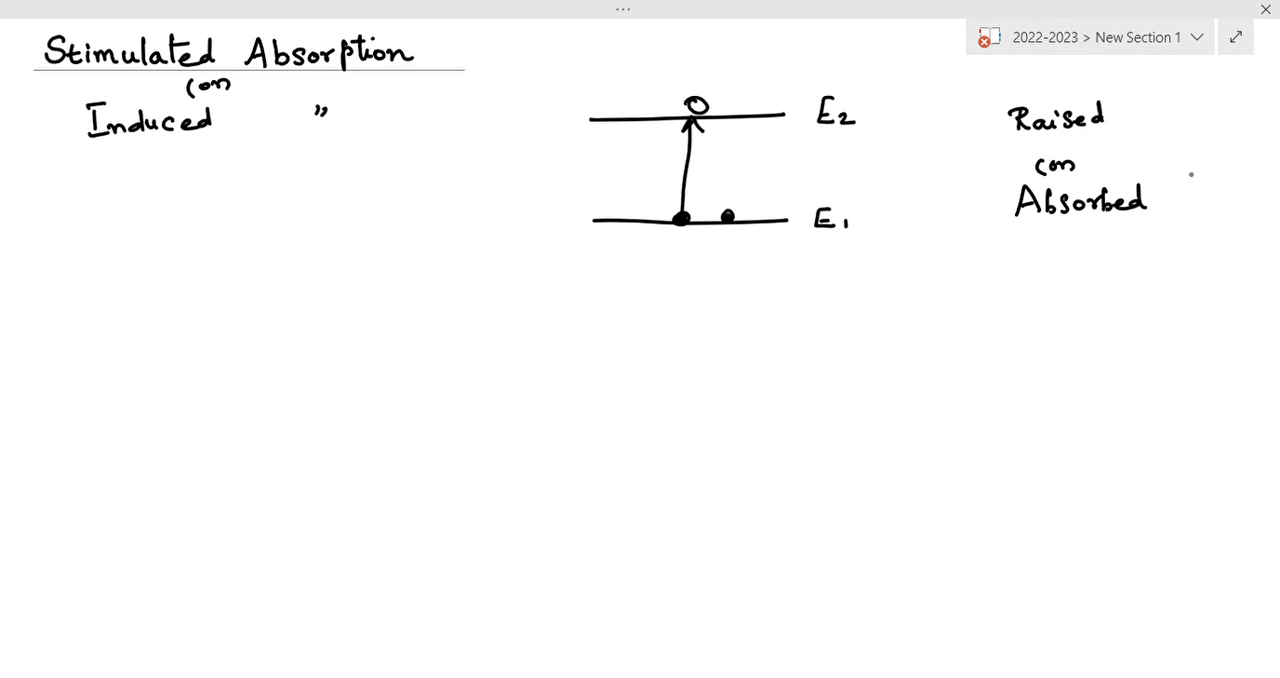
drag(560, 182, 608, 178)
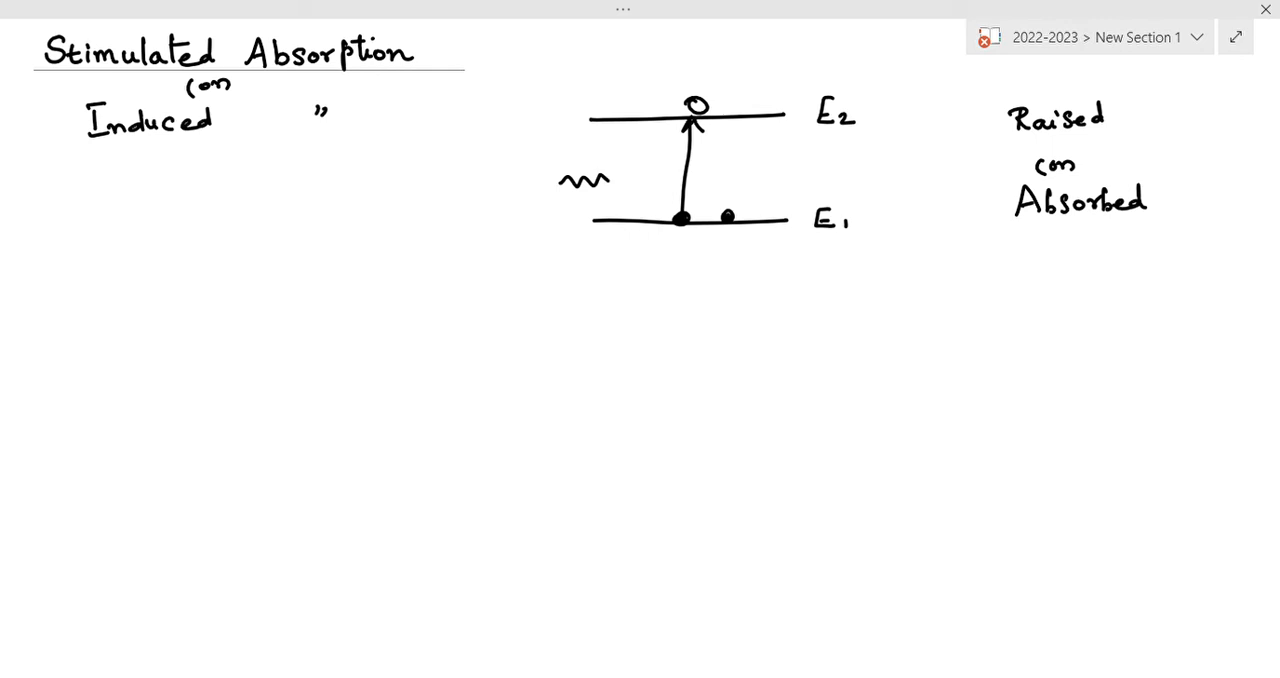
drag(610, 180, 650, 180)
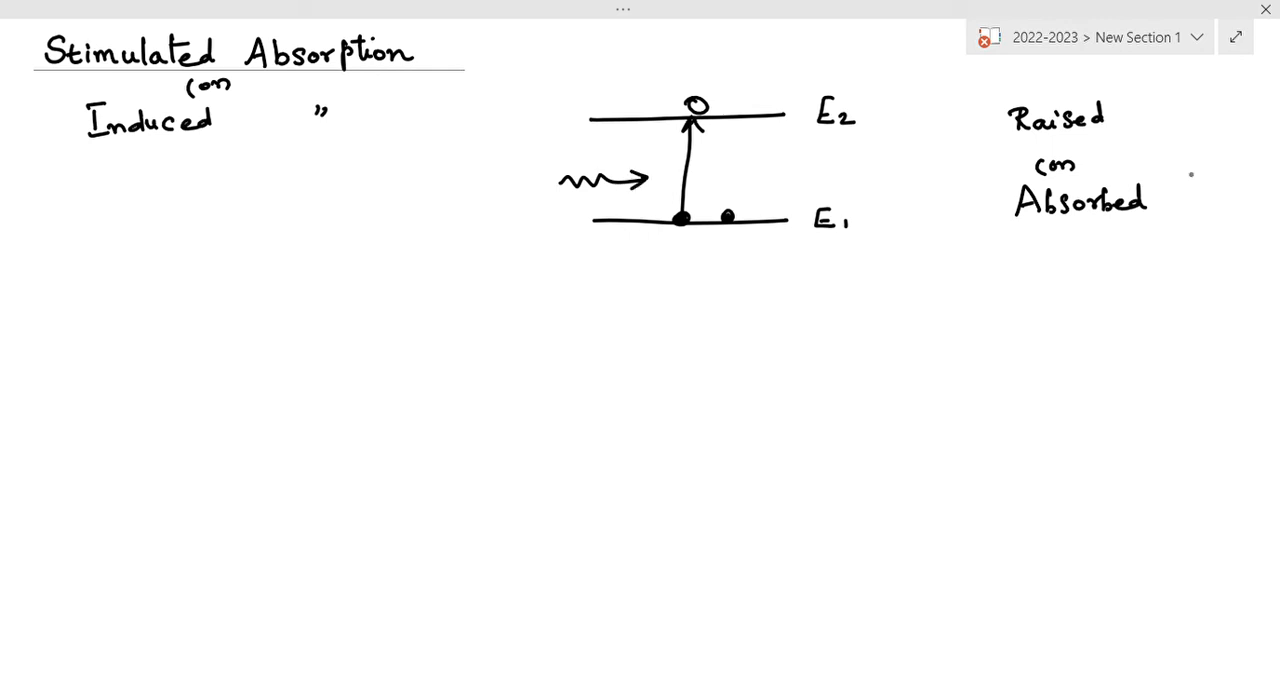